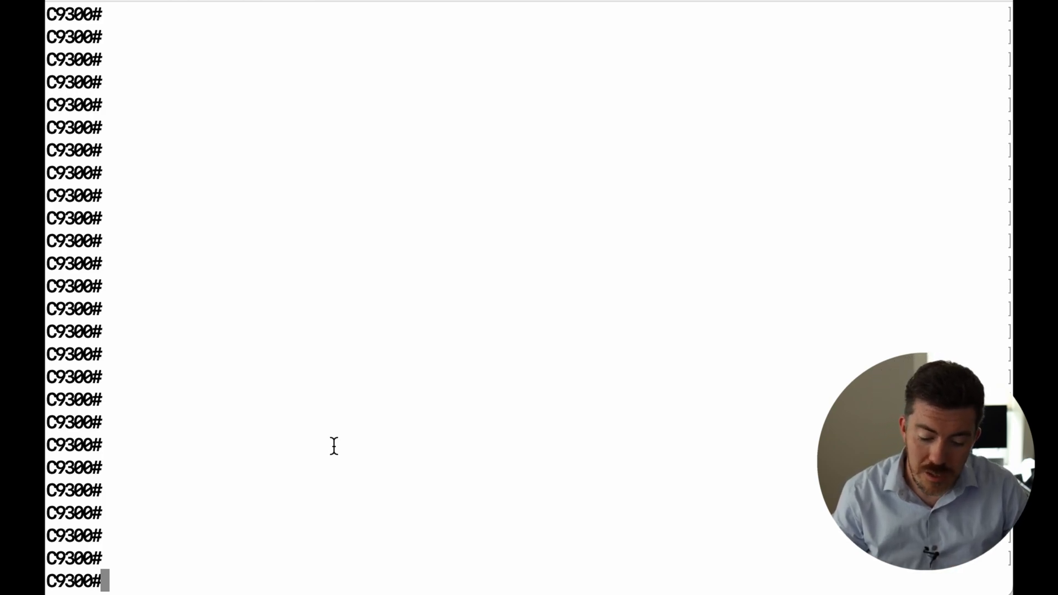
Remove the inactive 17.06.03 and 17.09.05 files from flash, confirming deletion with y
type("install")
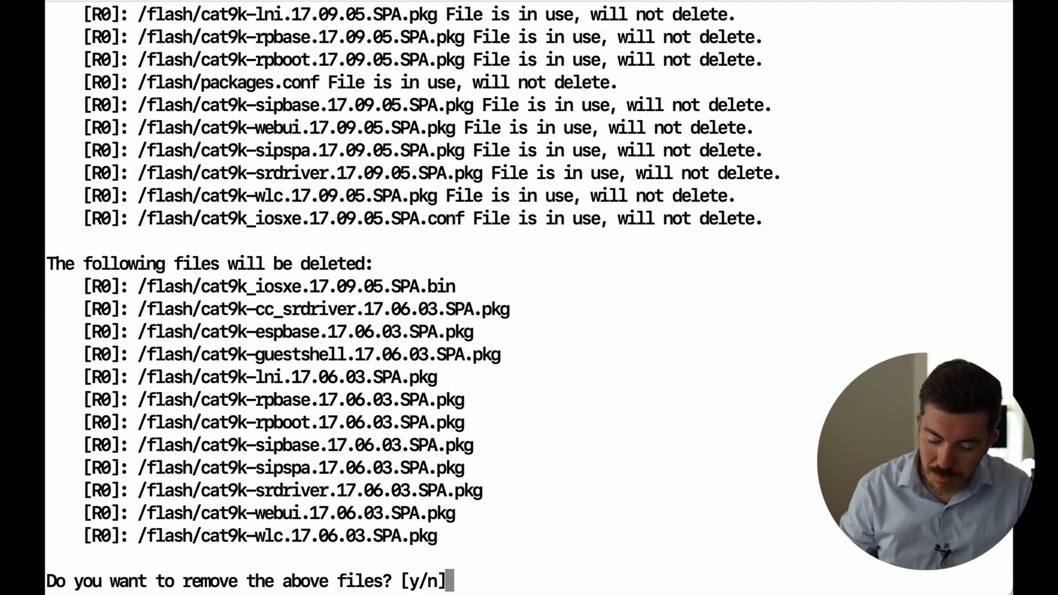
type("y")
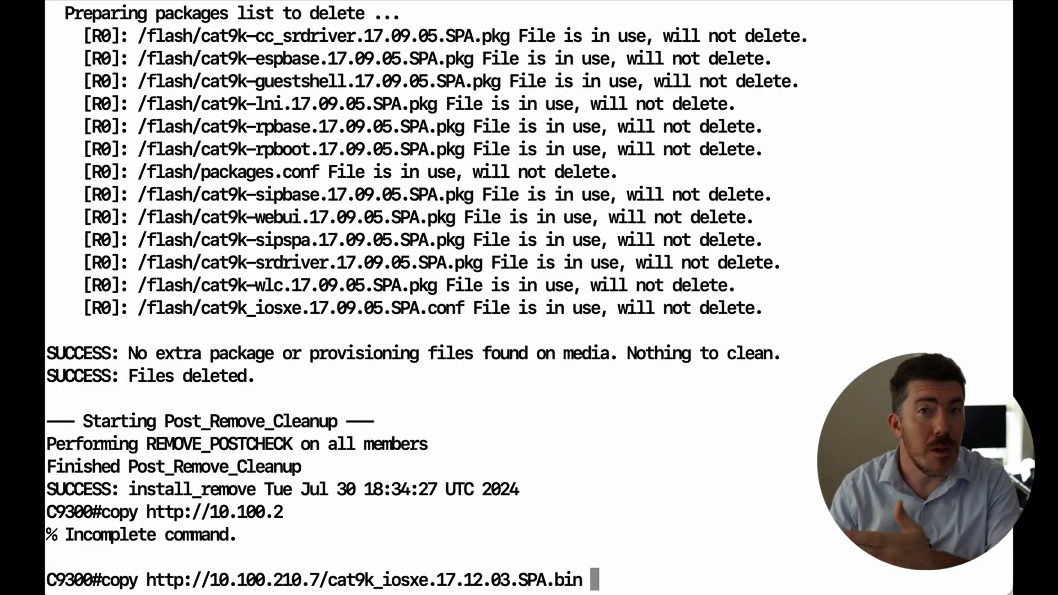
Copy cat9k_iosxe.17.12.03.SPA.bin from 10.100.210.7 over HTTP to flash with the default filename
type("flash:")
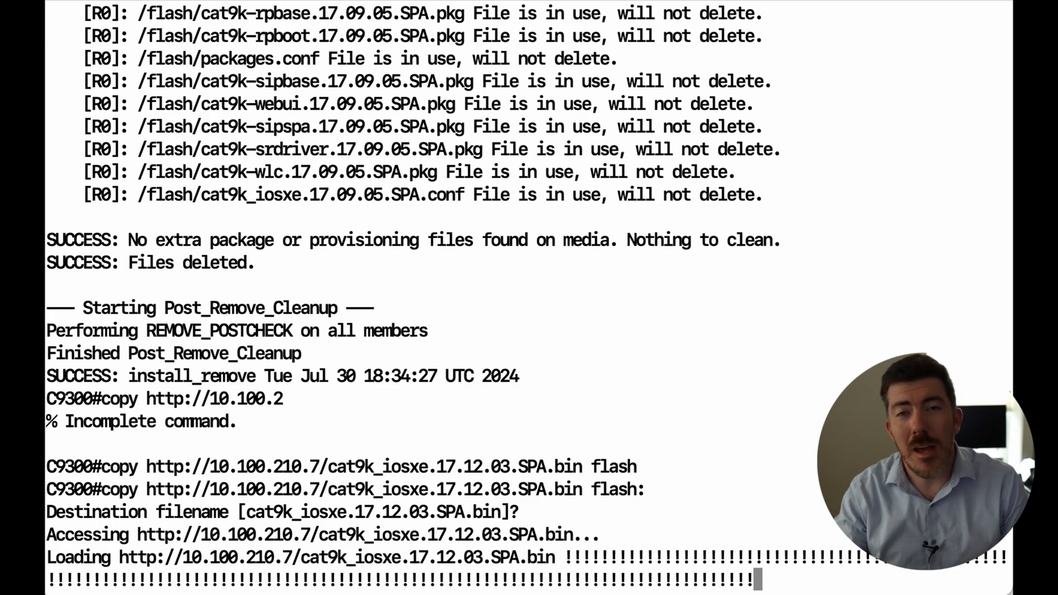
scroll("down", 3)
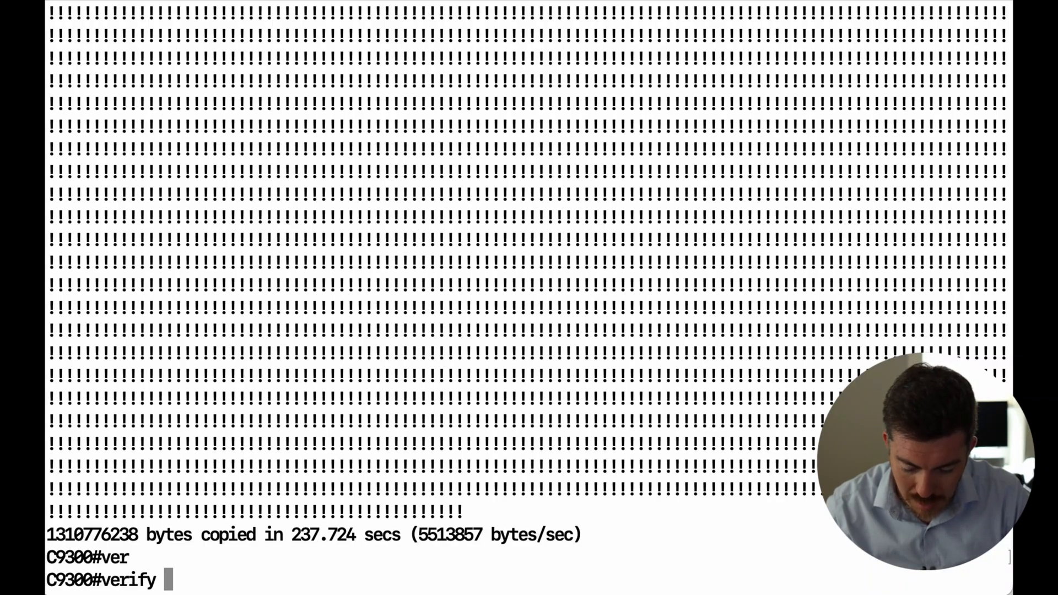
Verify the MD5 hash of flash:cat9k_iosxe.17.12.03.SPA.bin against Cisco's published checksum
type("/")
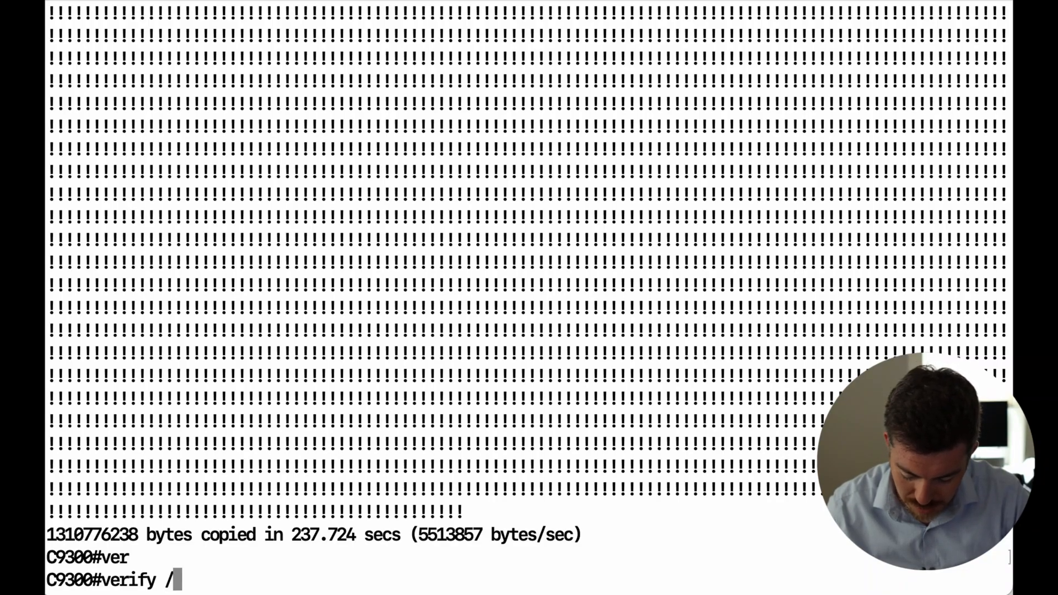
type("?")
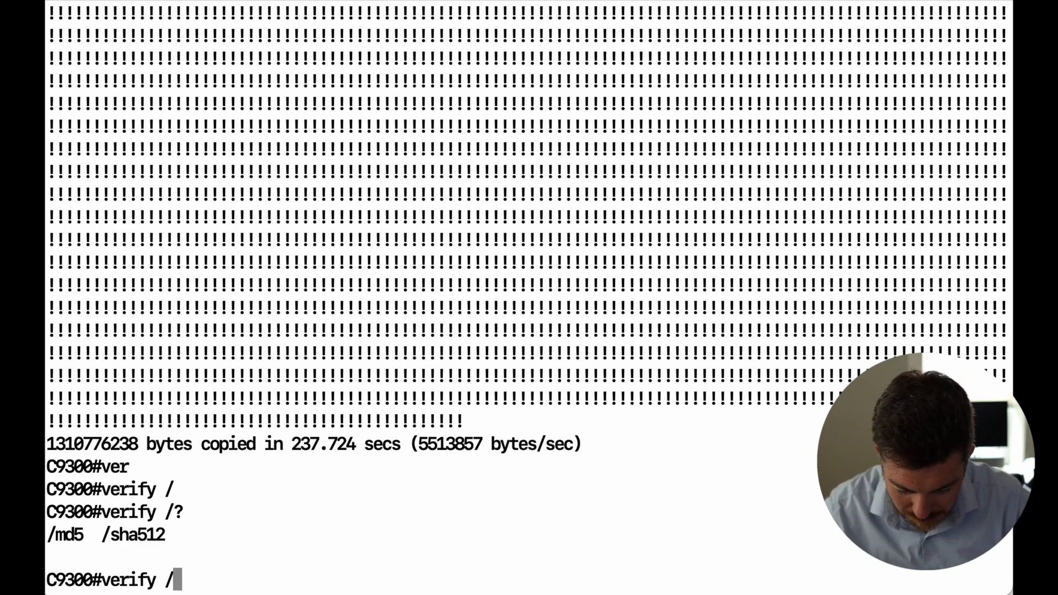
type("md5")
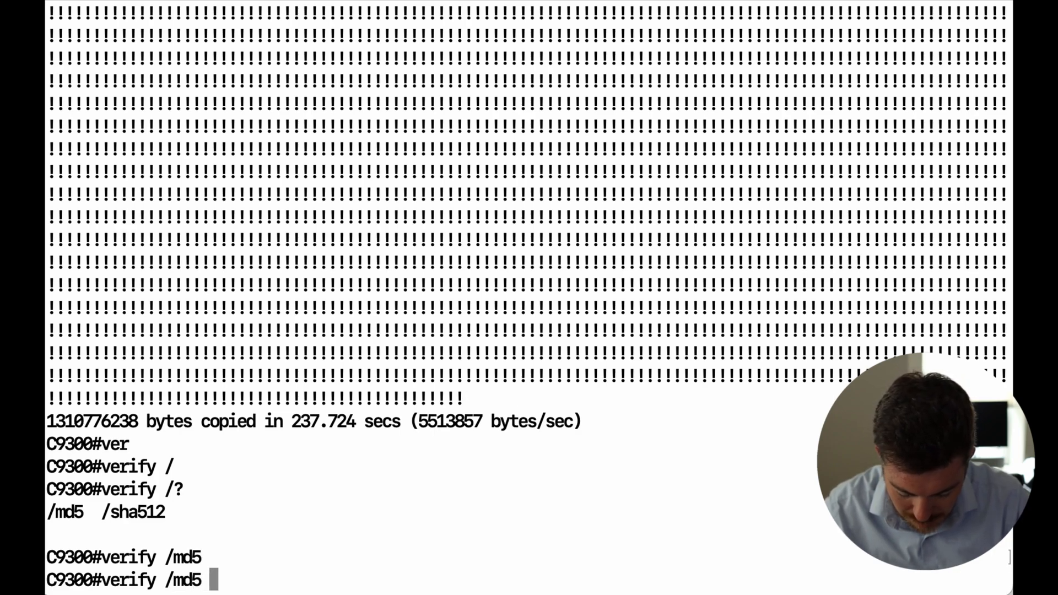
type("flash:cat9k_iosxe.17.12.03.SPA.bin")
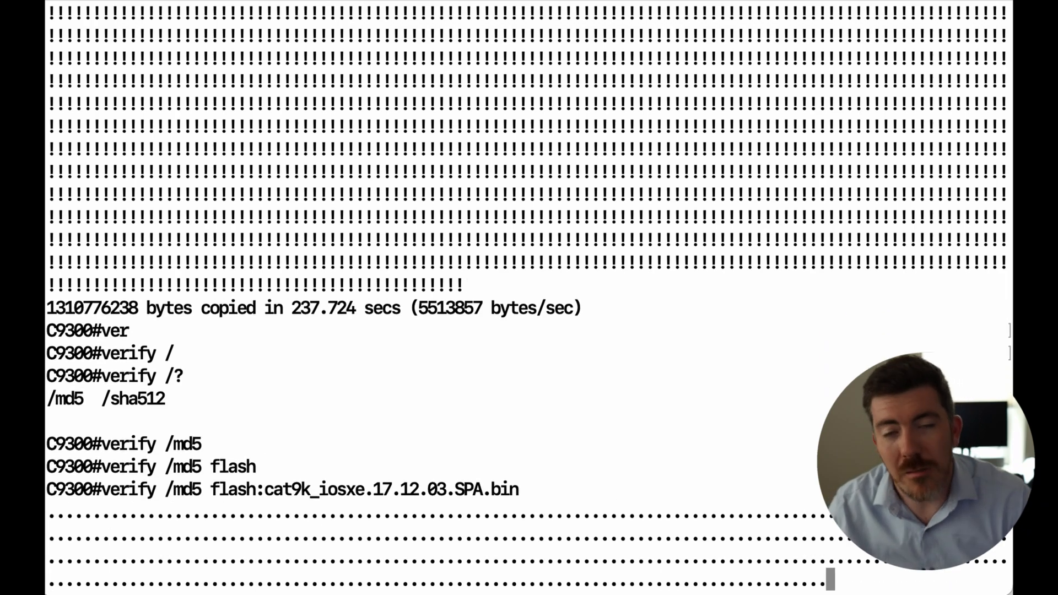
scroll("down", 3)
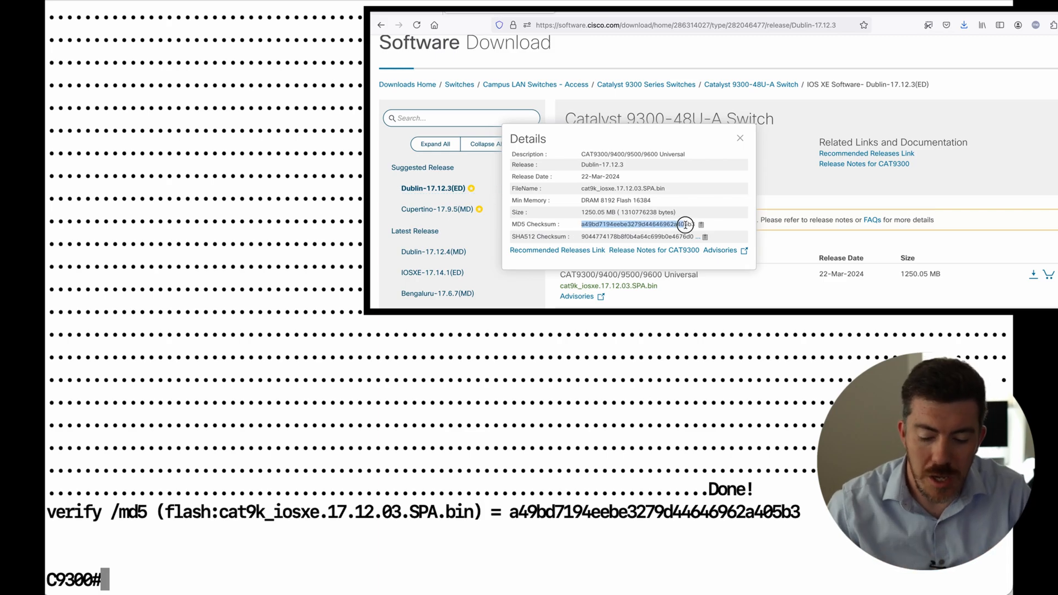
left_click(741, 137)
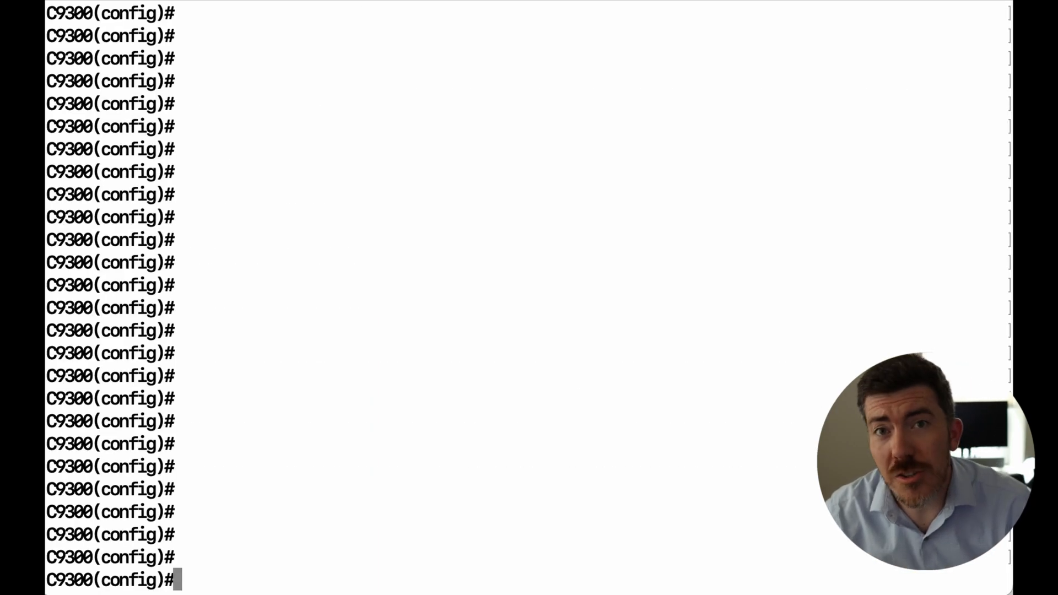
Replace the boot system with flash:packages.conf and turn off manual boot
type("no boot")
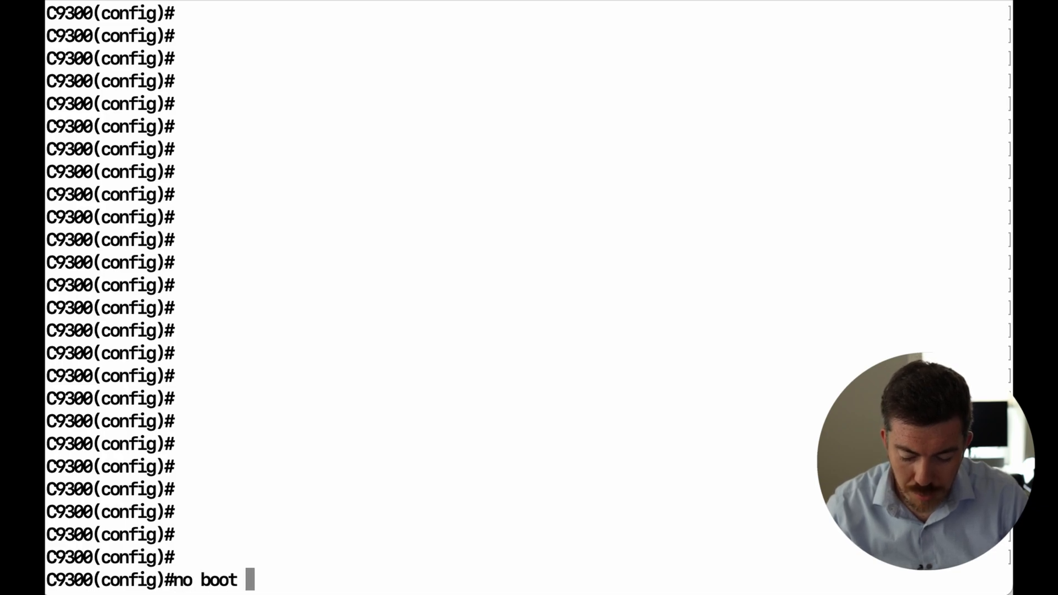
type("system")
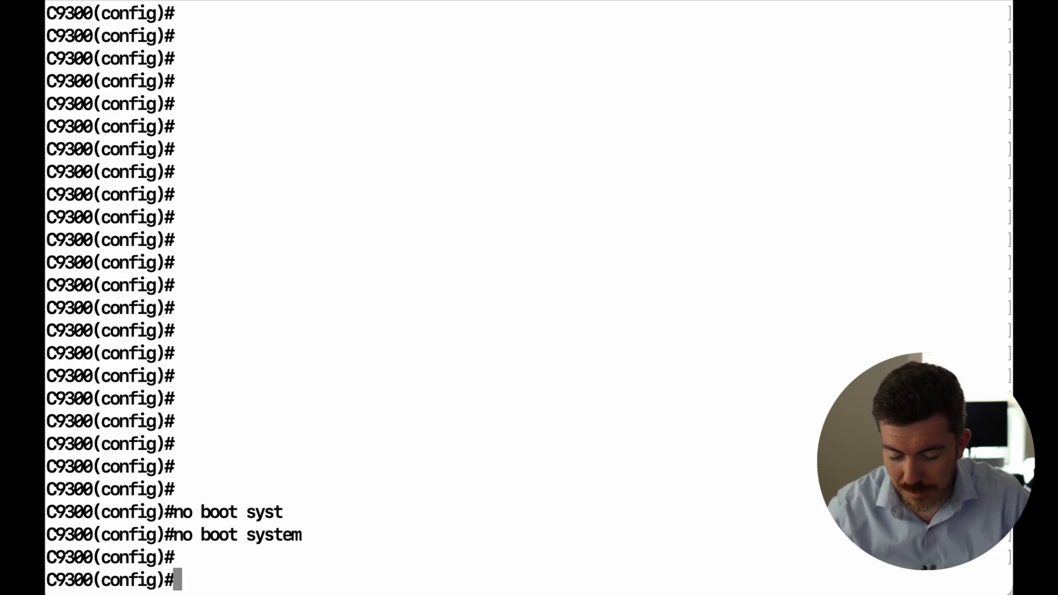
type("boot system")
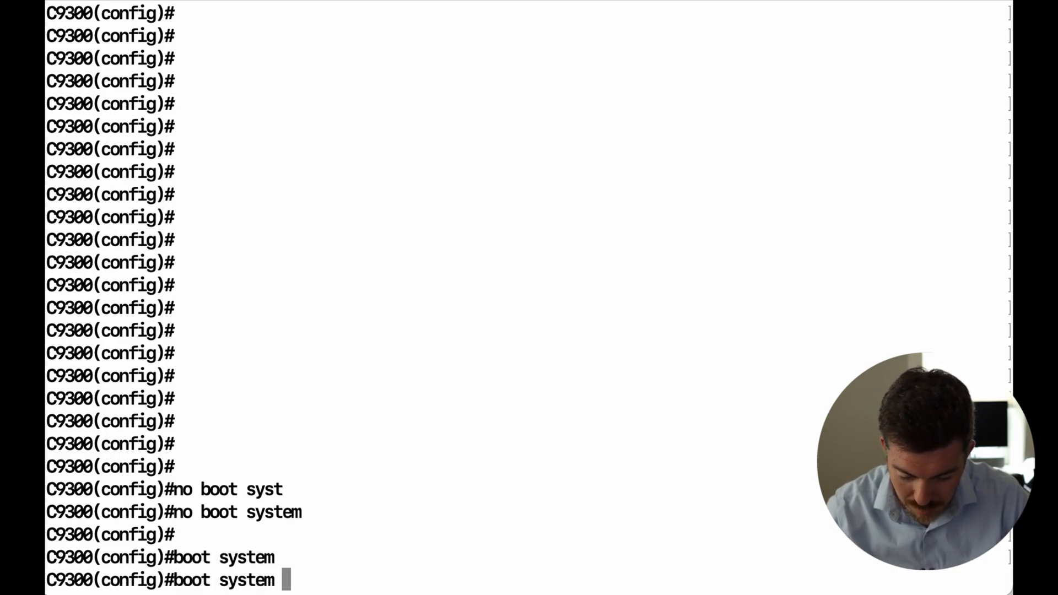
type("flash")
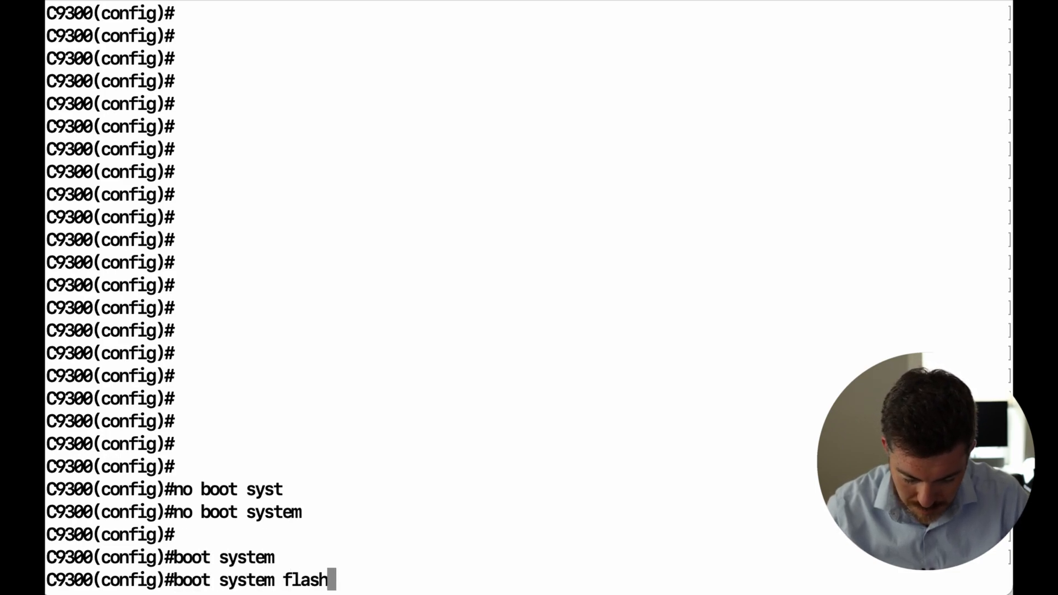
type(":package")
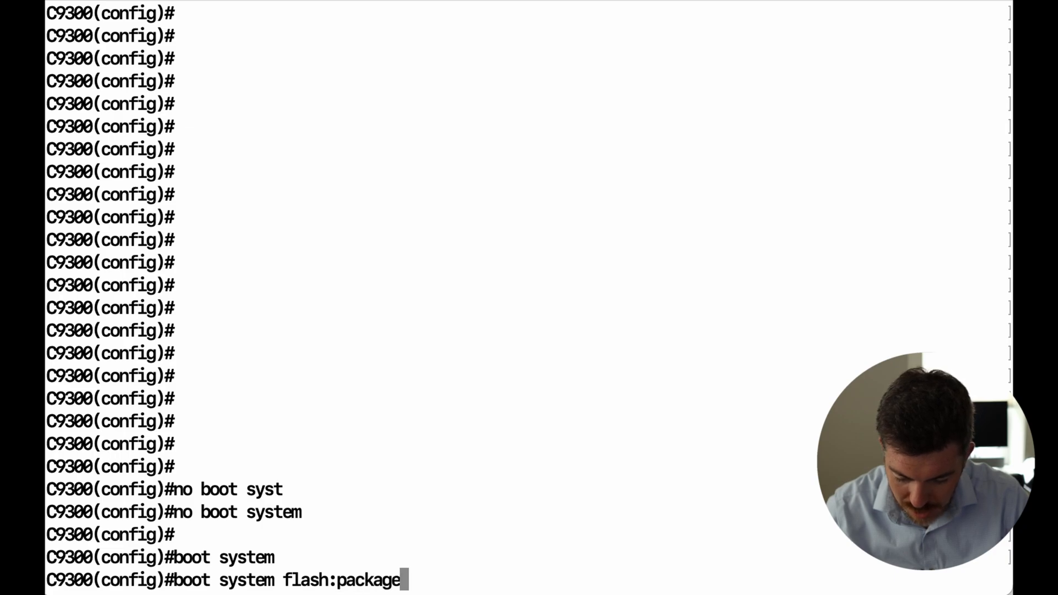
type("s.conf")
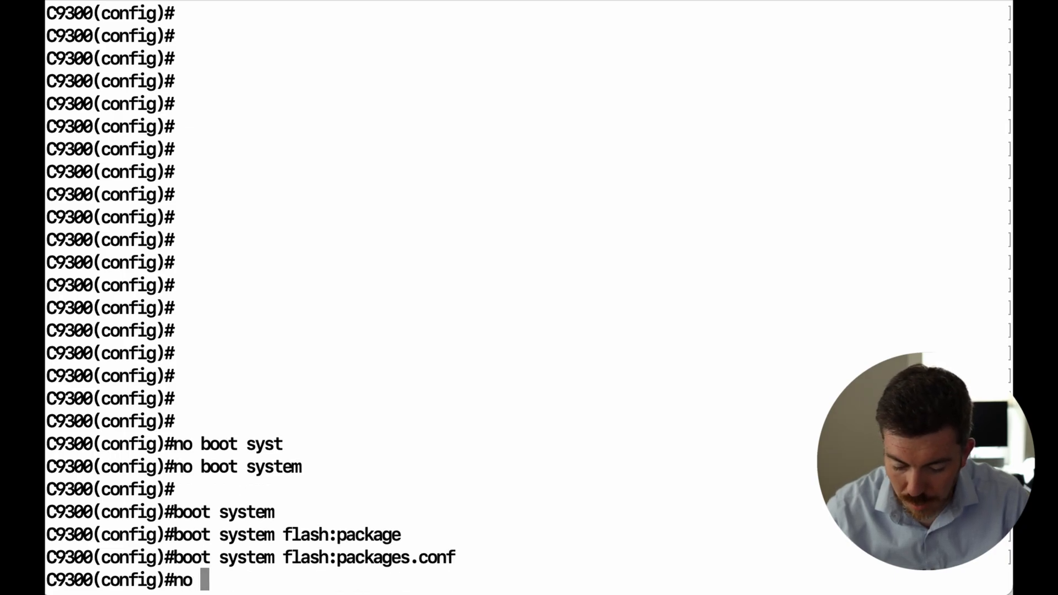
type("boot manual")
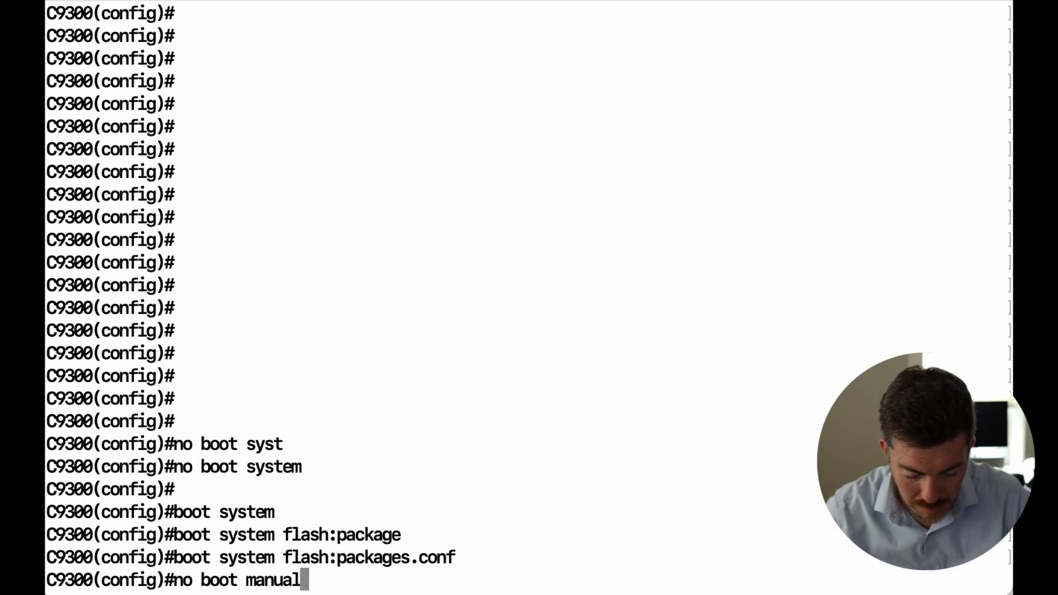
Save the configuration, check the boot variable, and enter the 17.12.03 install add command
type("exit")
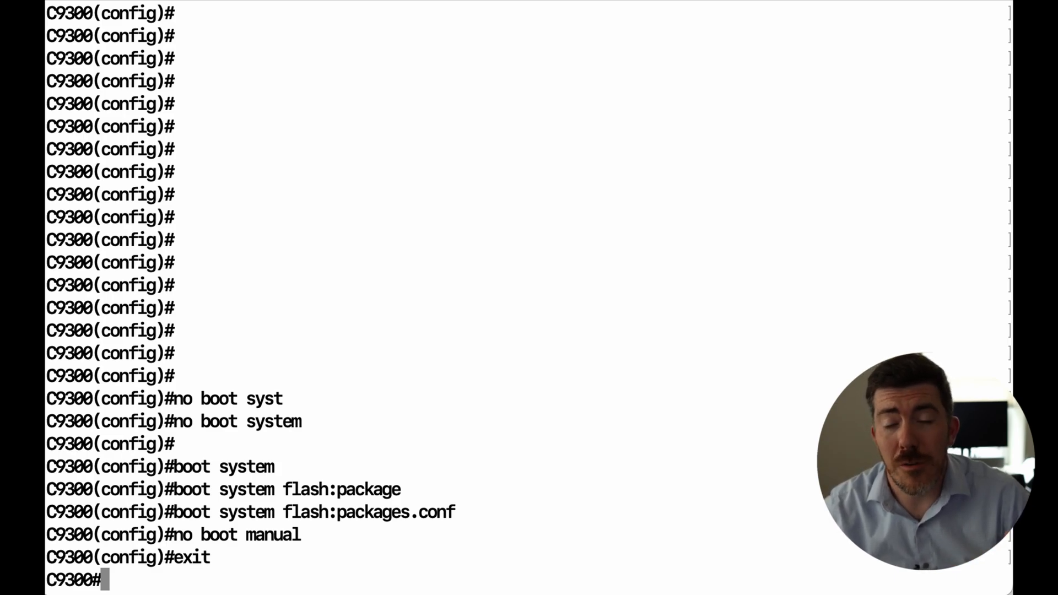
type("wr")
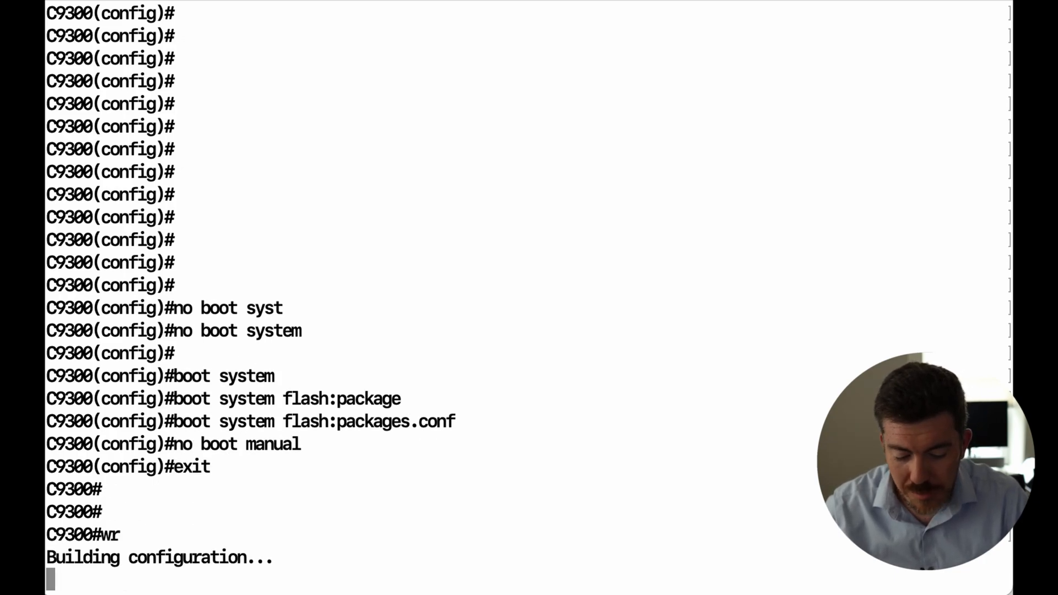
type("show boot")
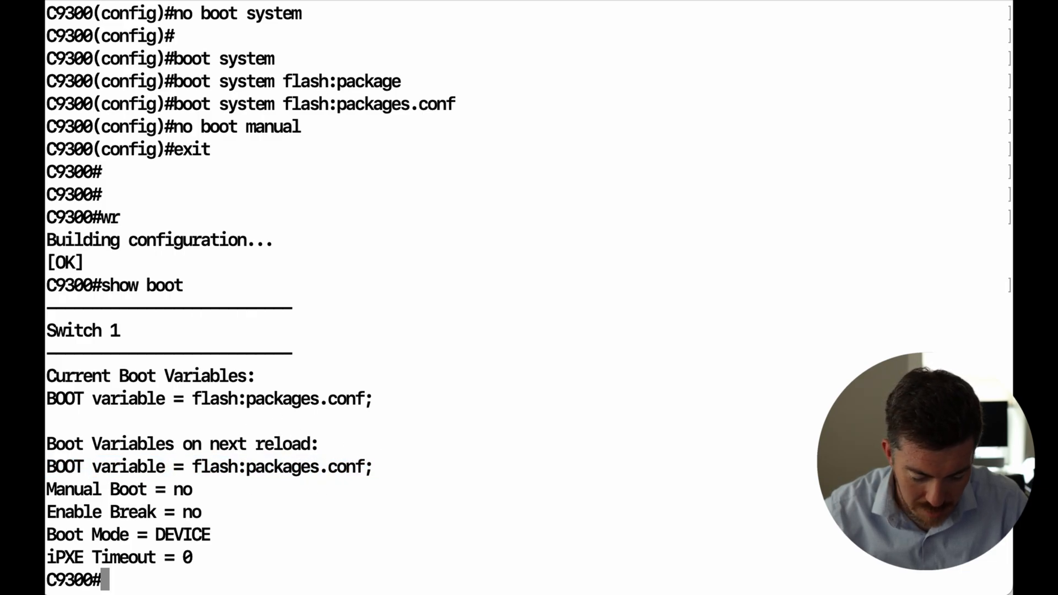
type("install add file flash:cat9k_iosxe.17.12.03.SPA.bin activate commit")
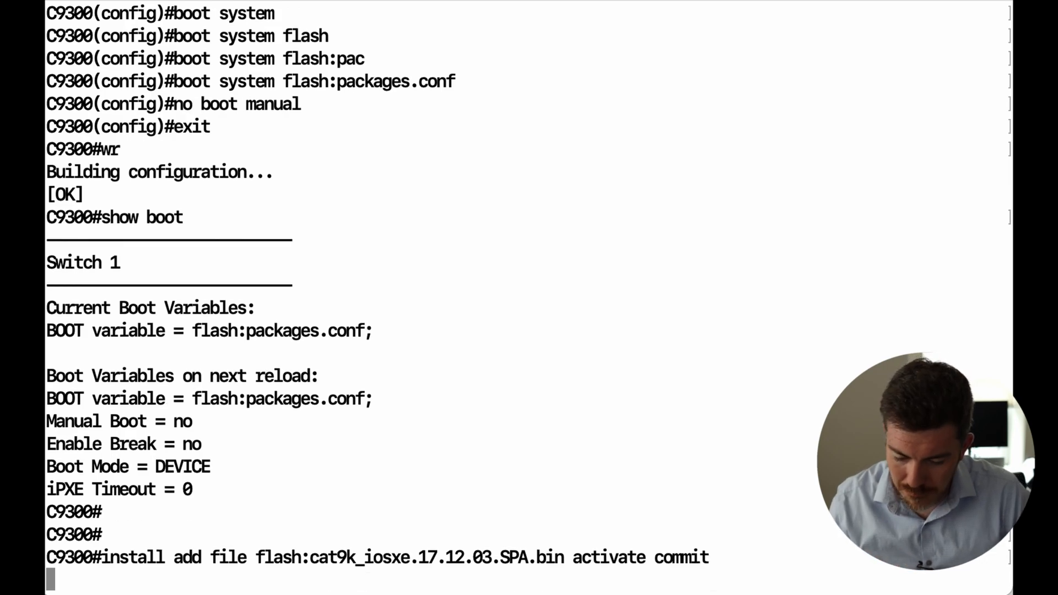
Run install add/activate/commit for 17.12.03 and agree to the reload with y
key("Enter")
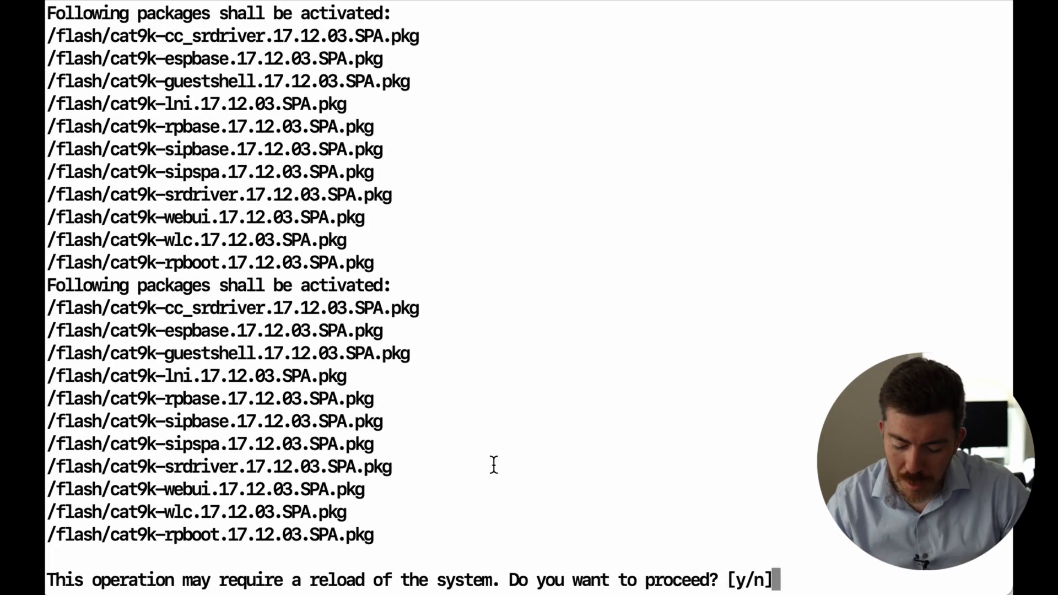
type("y")
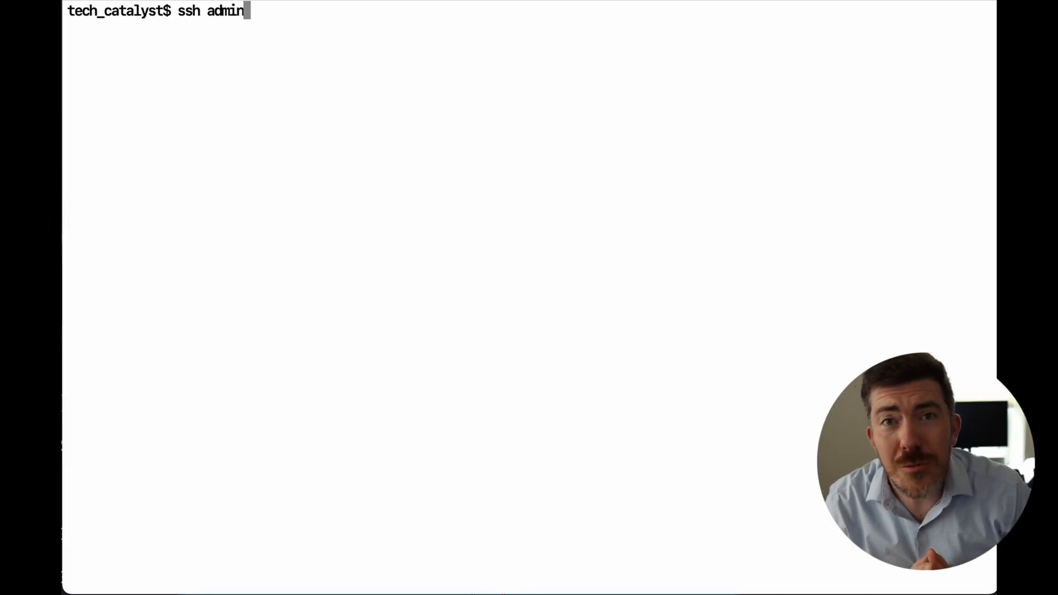
SSH to the switch at 10.100.201.60 and run show version
type("@10.100.201.60")
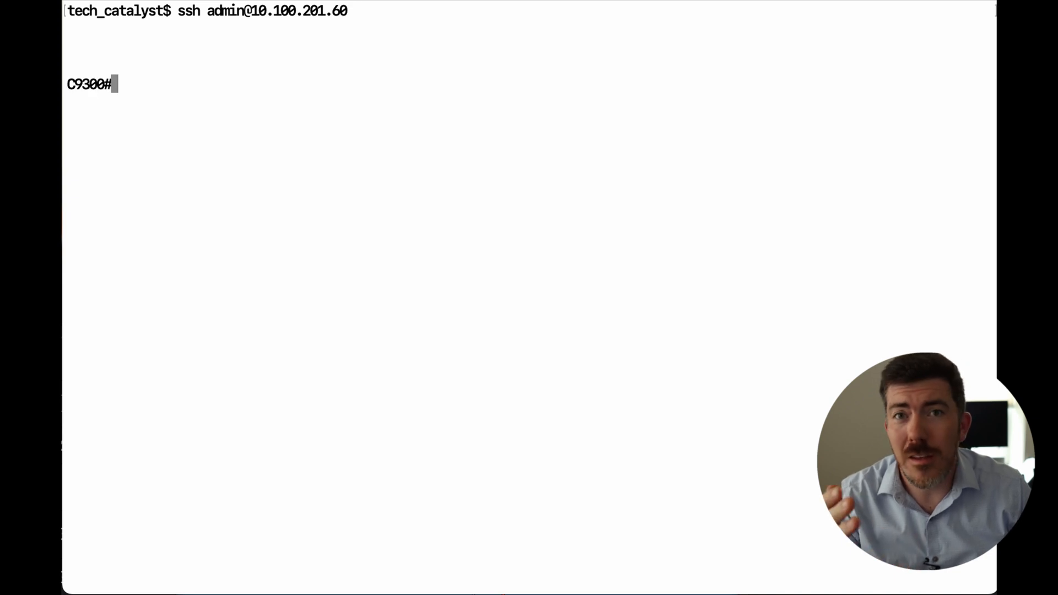
type("show version")
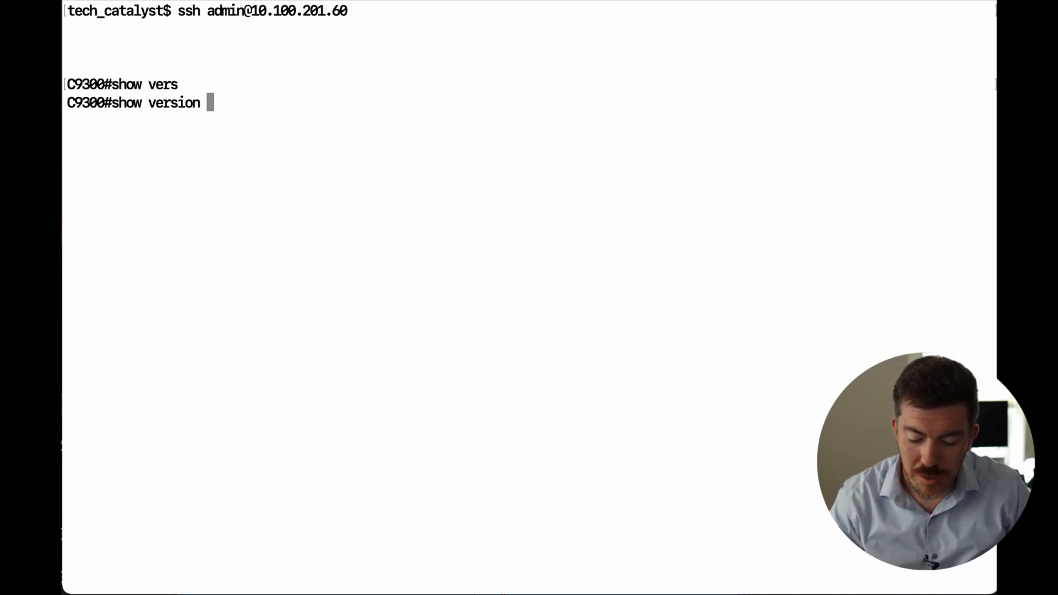